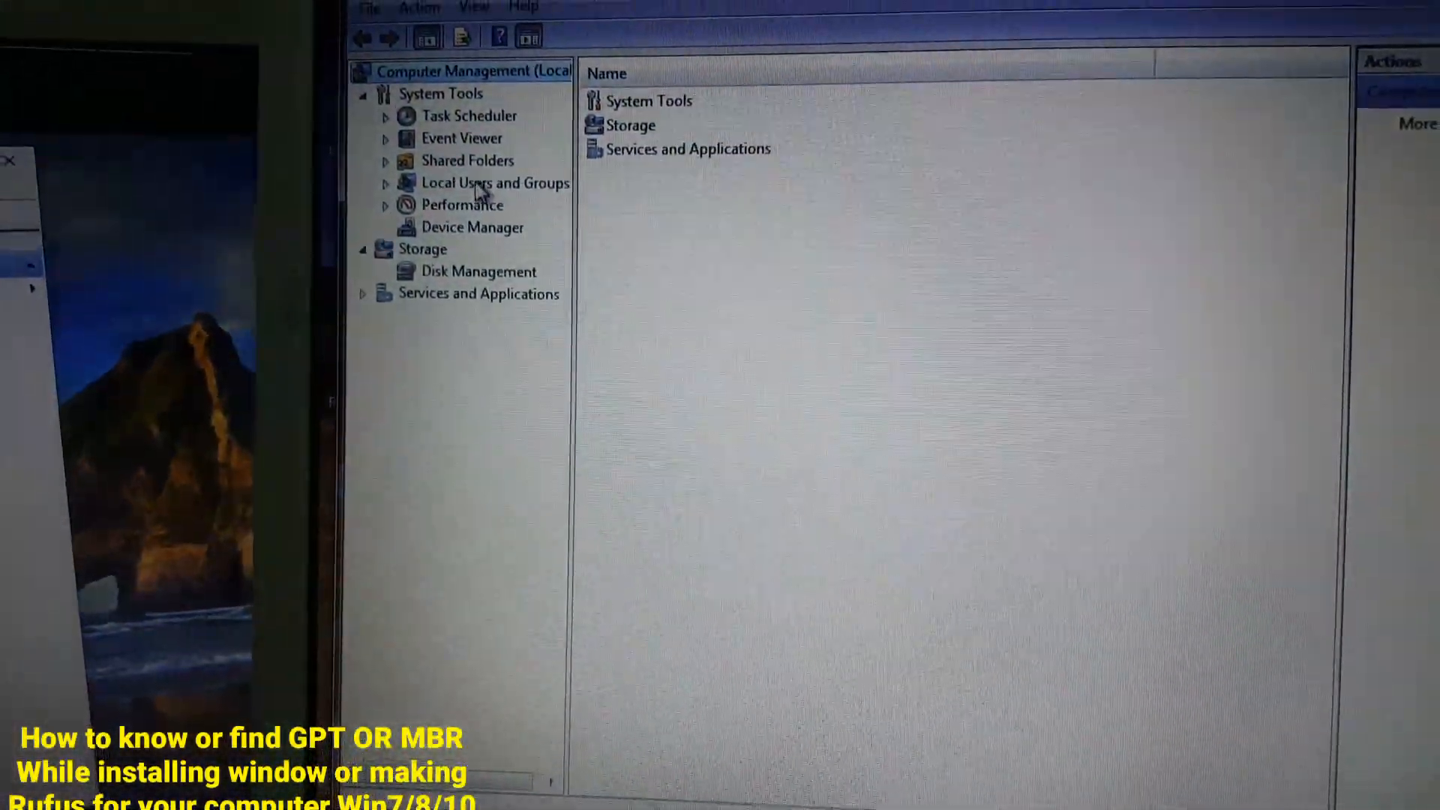
Step: Show the Device Manager device list, then switch to Disk Management under Storage
{"action": "left_click", "coordinate": [472, 226]}
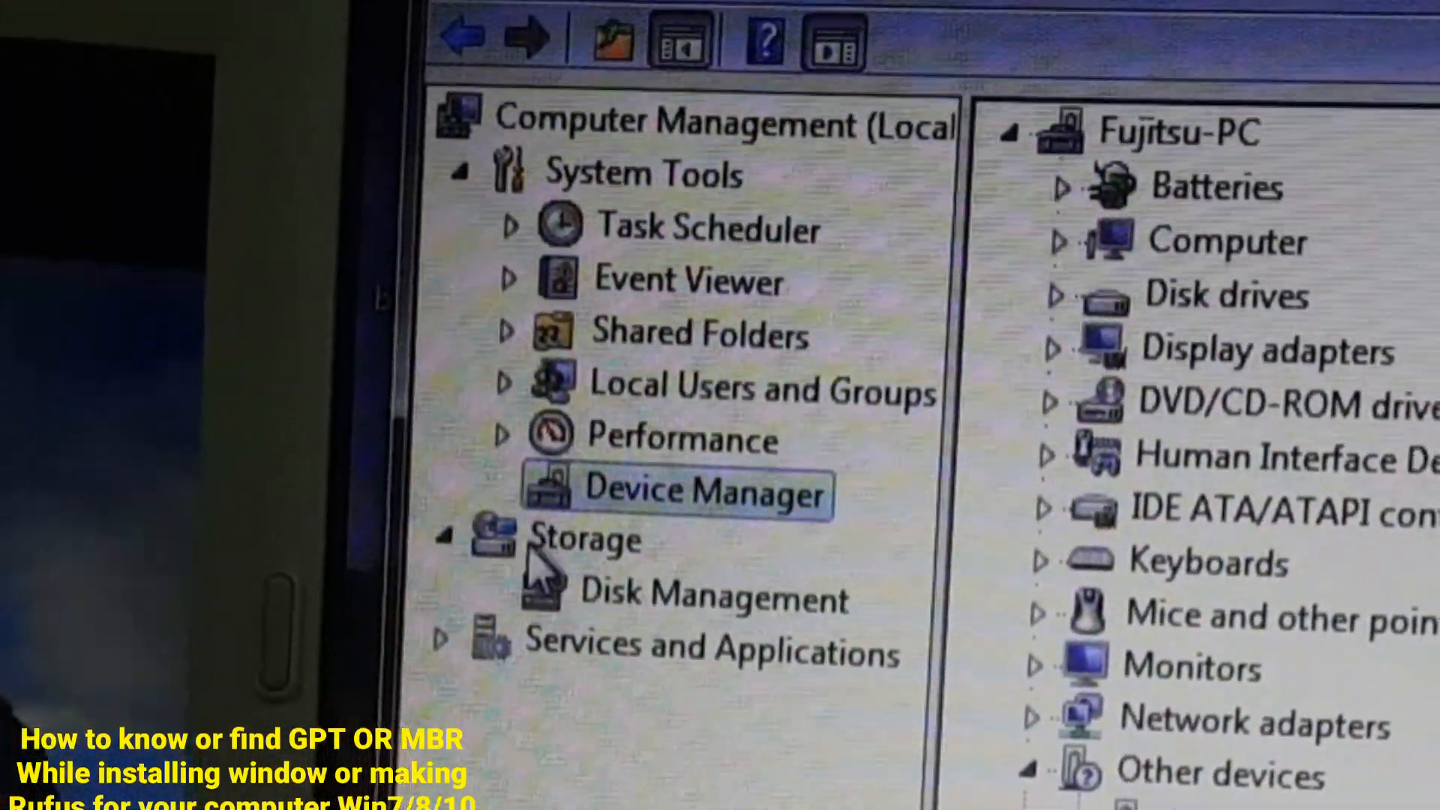
{"action": "left_click", "coordinate": [698, 597]}
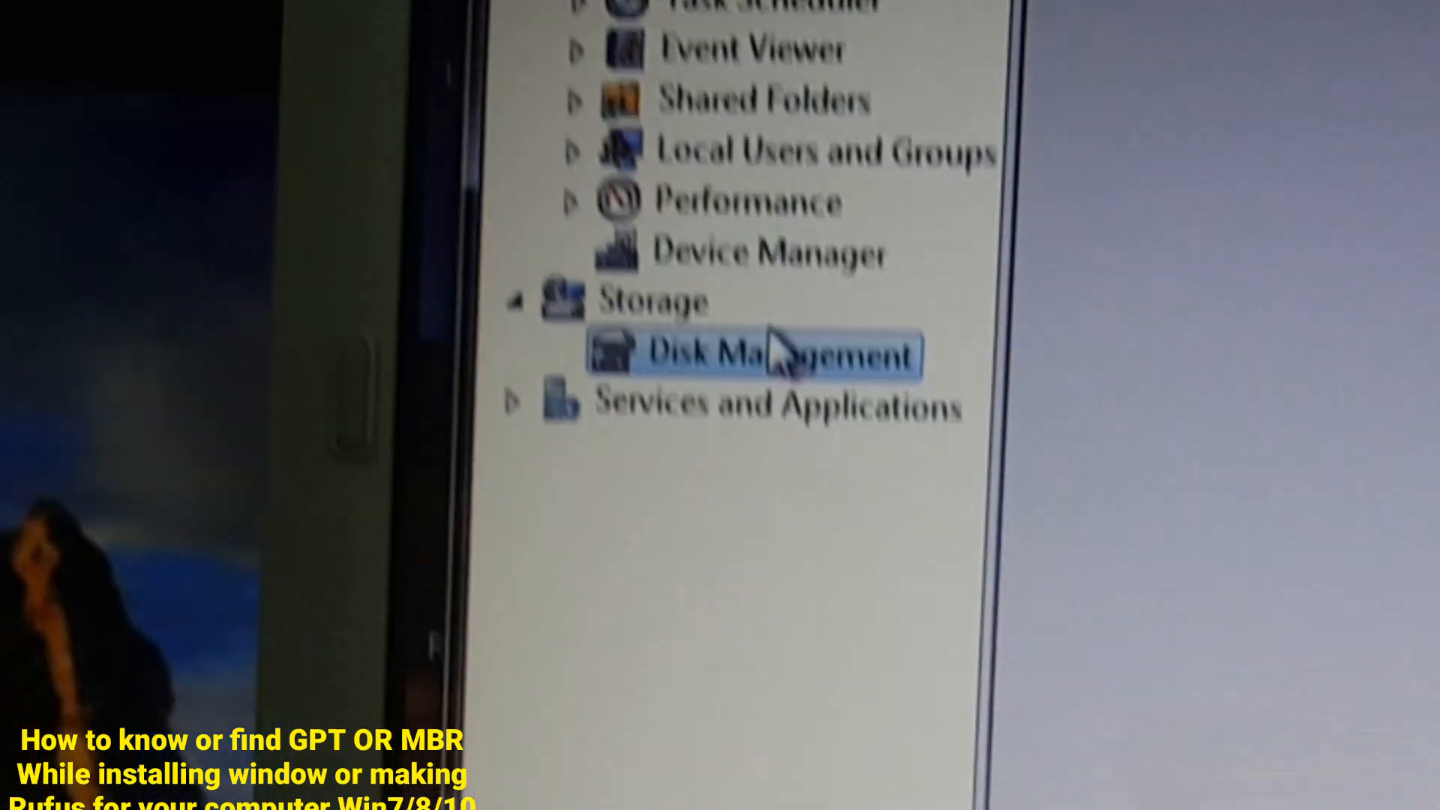
Step: Bring up the D: partition's context menu on Disk 0 in the graphical view
{"action": "left_click", "coordinate": [753, 354]}
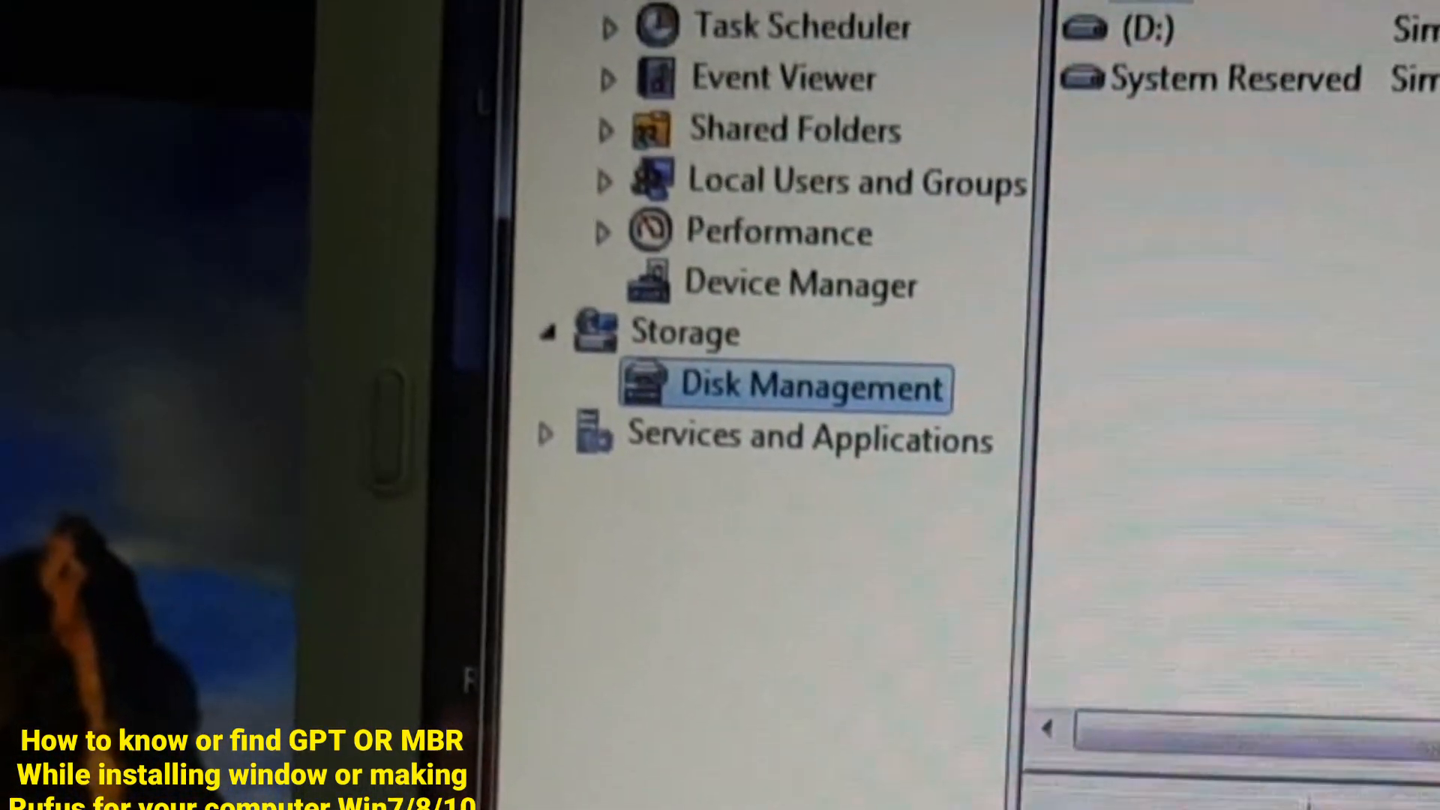
{"action": "left_click", "coordinate": [783, 384]}
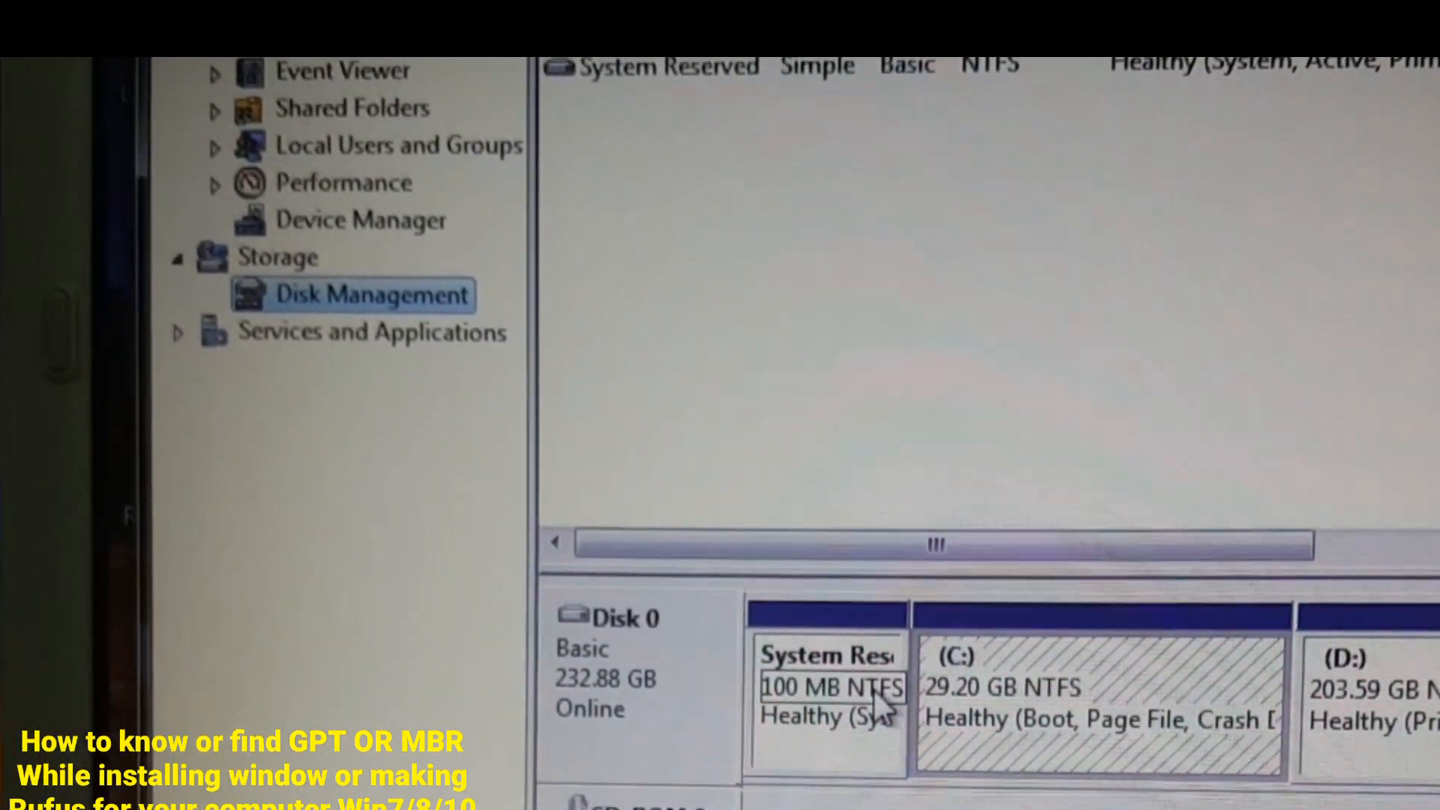
{"action": "scroll", "scroll_direction": "down", "scroll_amount": 3}
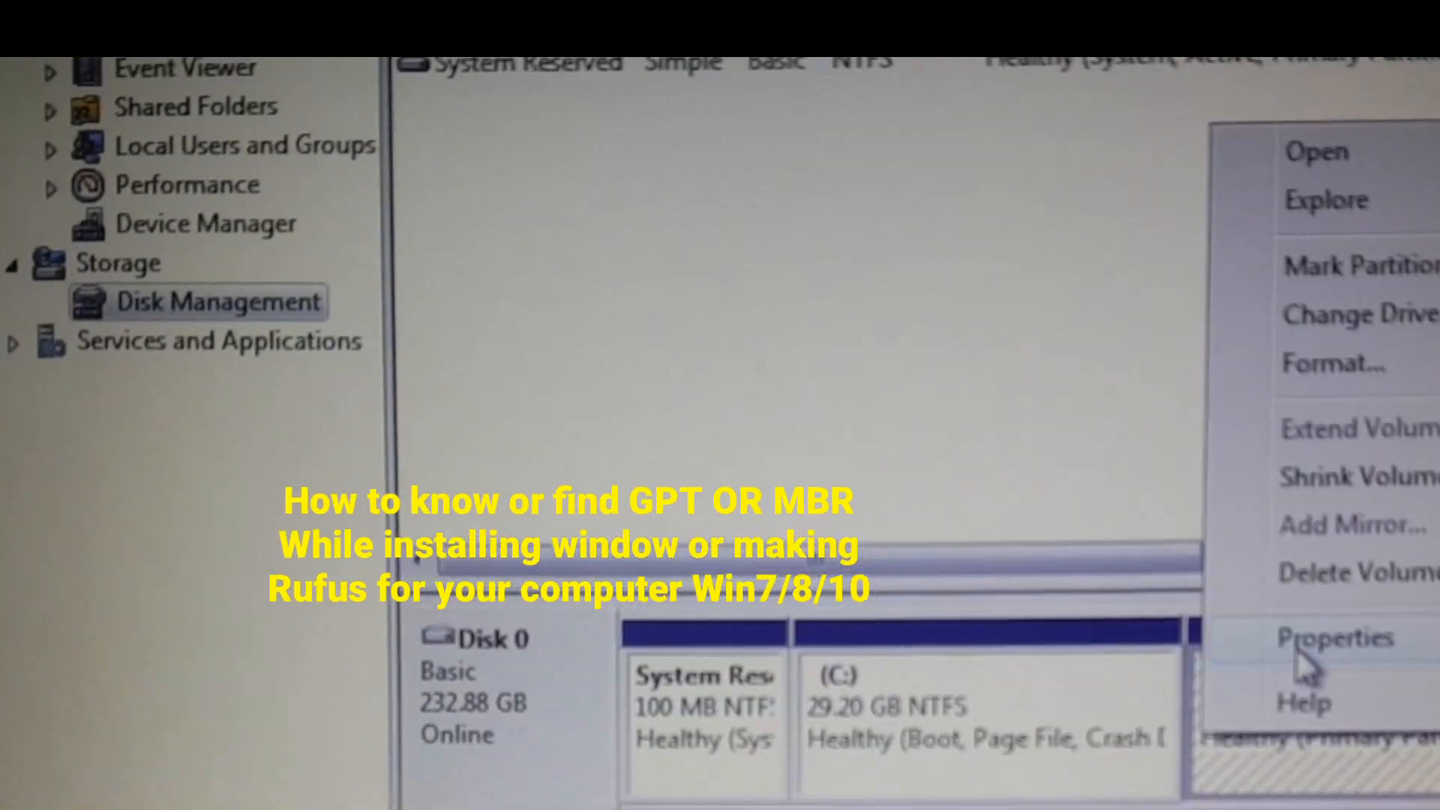
Step: Review the disk's partition style in Properties, then close Computer Management
{"action": "left_click", "coordinate": [1336, 636]}
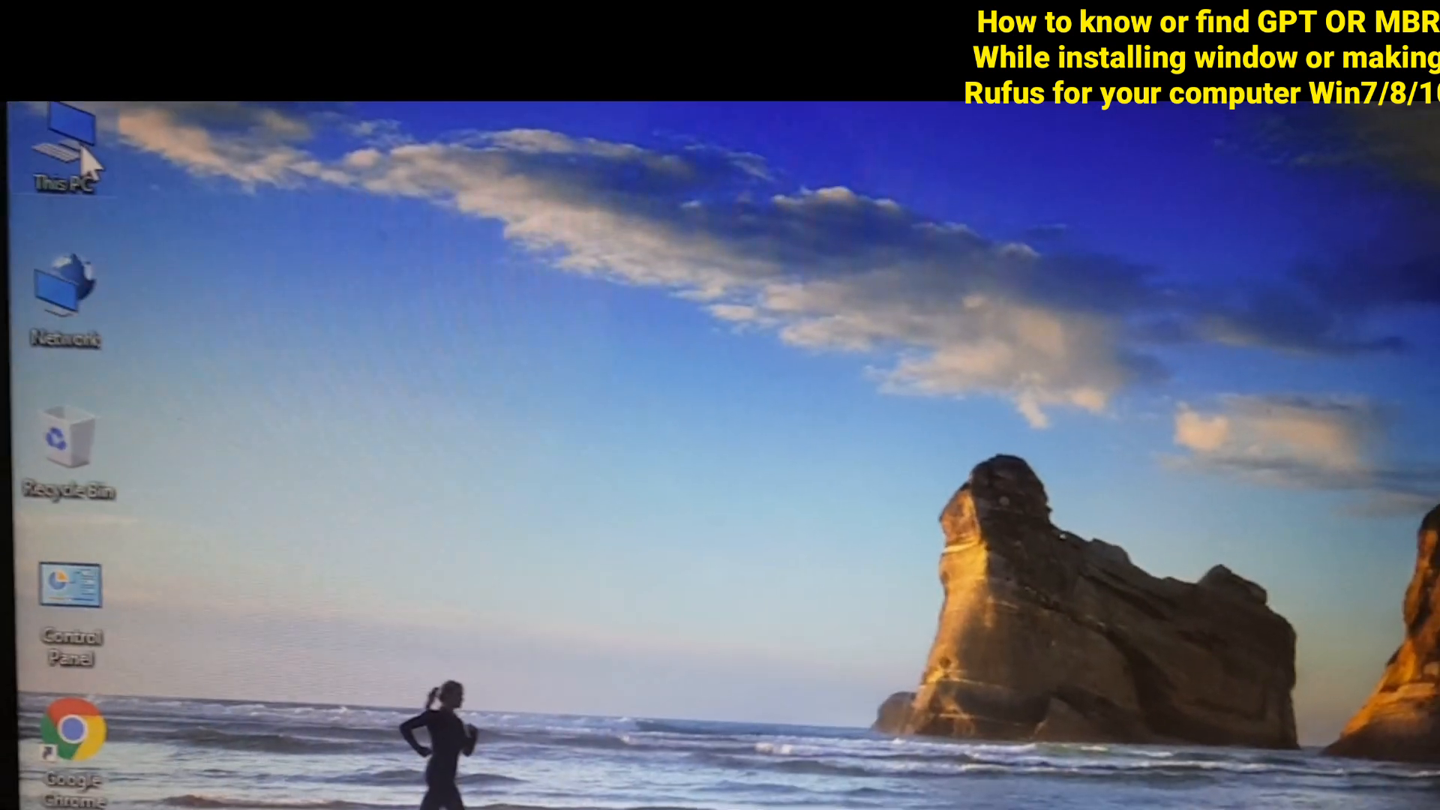
Step: Launch Computer Management on the second computer via This PC > Manage
{"action": "right_click", "coordinate": [65, 147]}
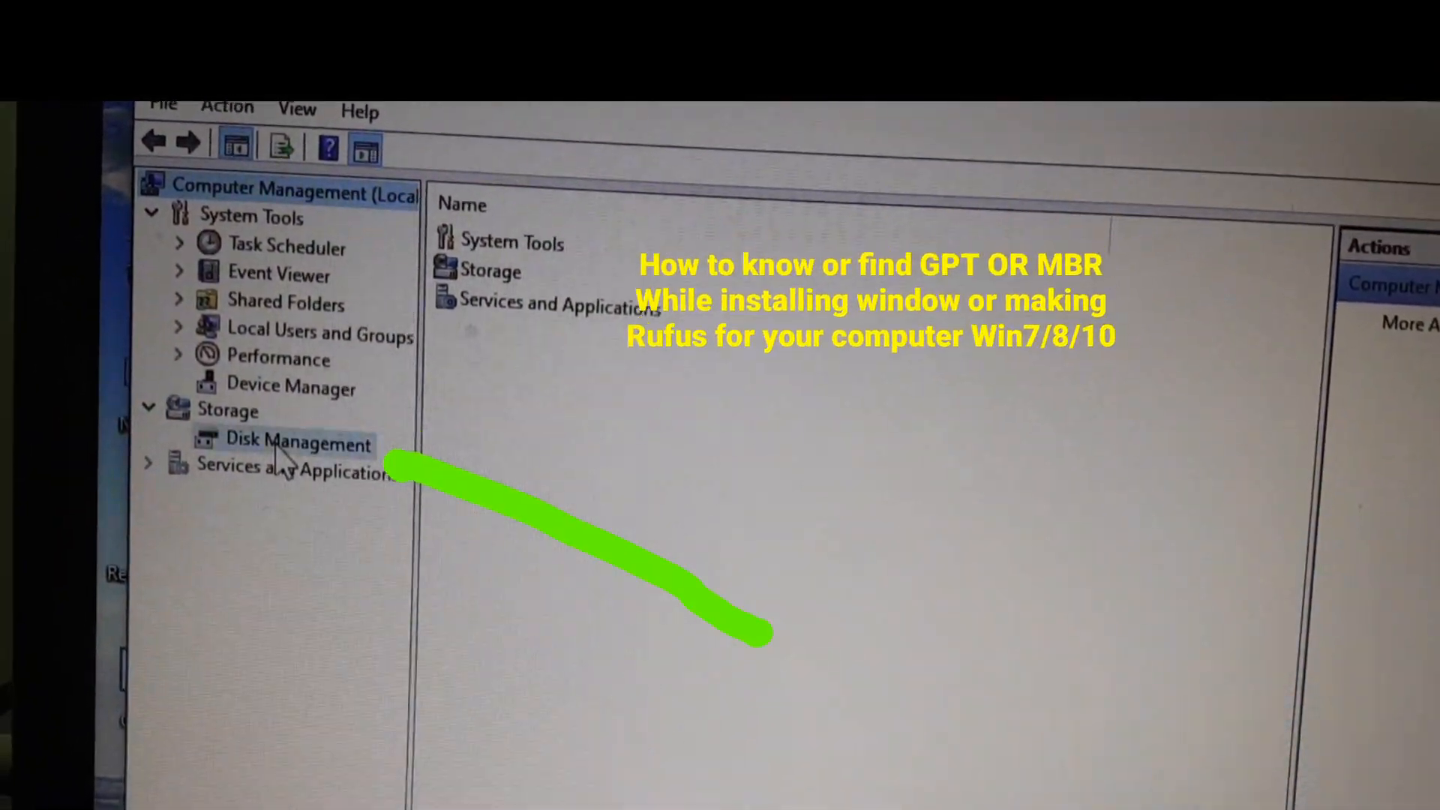
Step: Show Disk 0 (596.17 GB) in Disk Management and bring up its conversion actions
{"action": "left_click", "coordinate": [296, 444]}
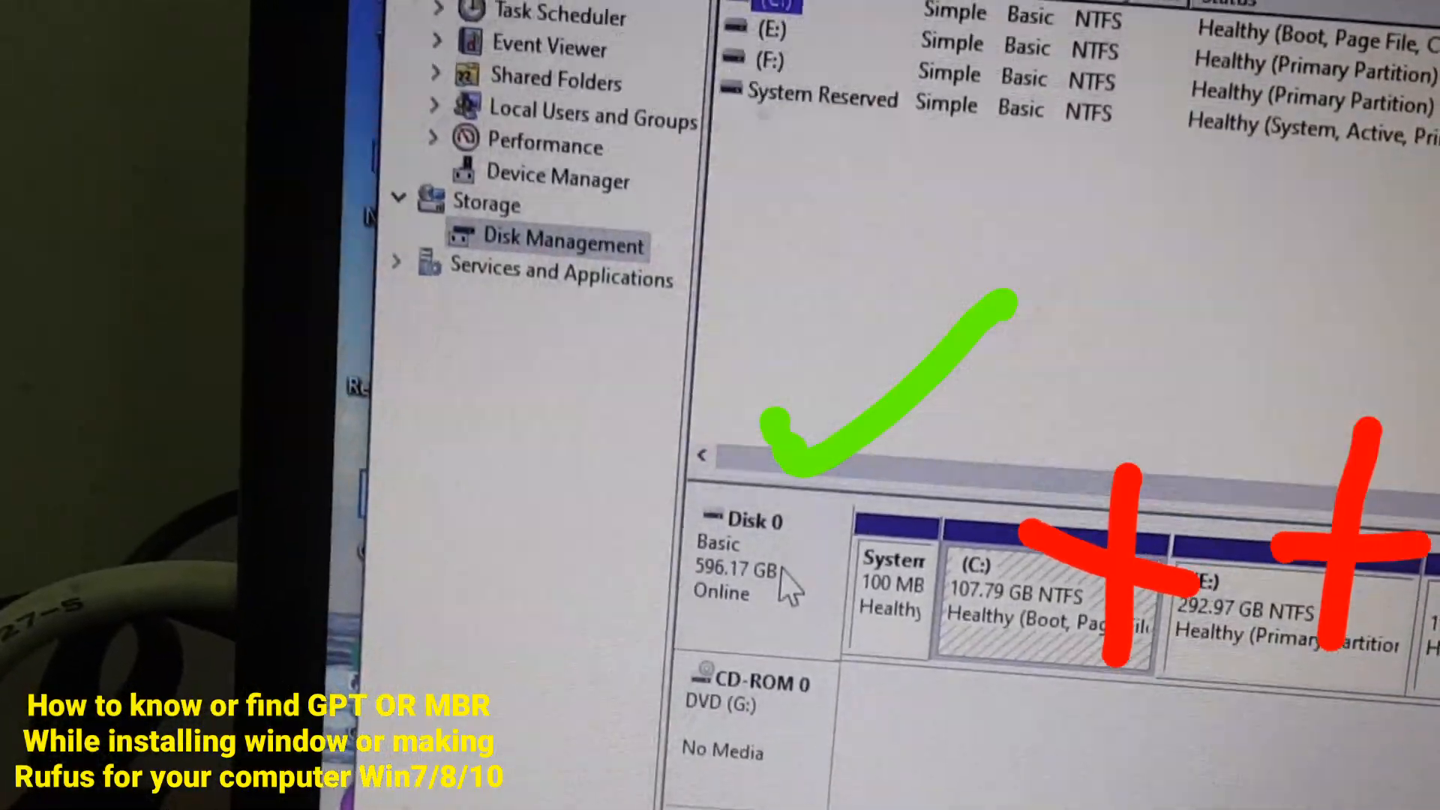
{"action": "right_click", "coordinate": [744, 551]}
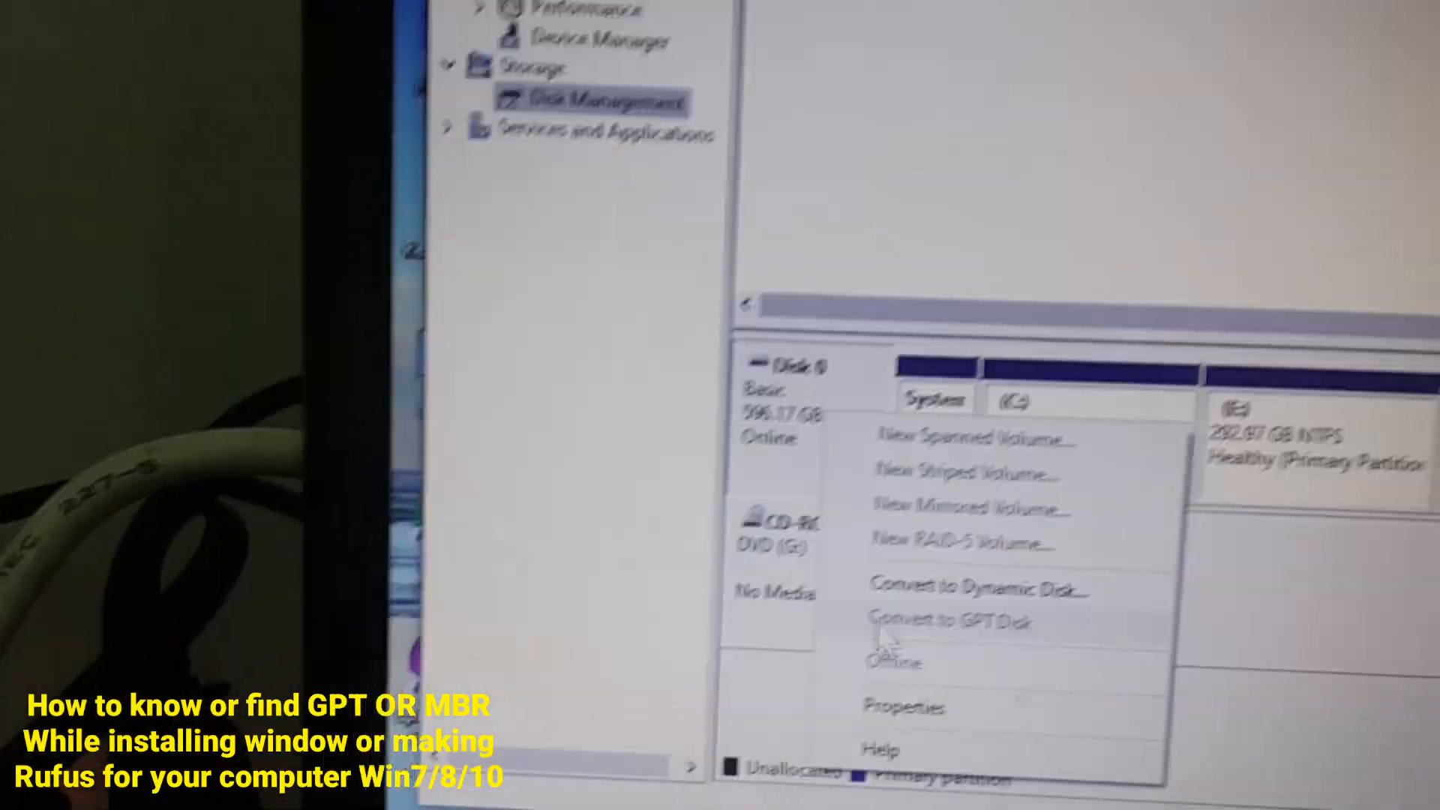